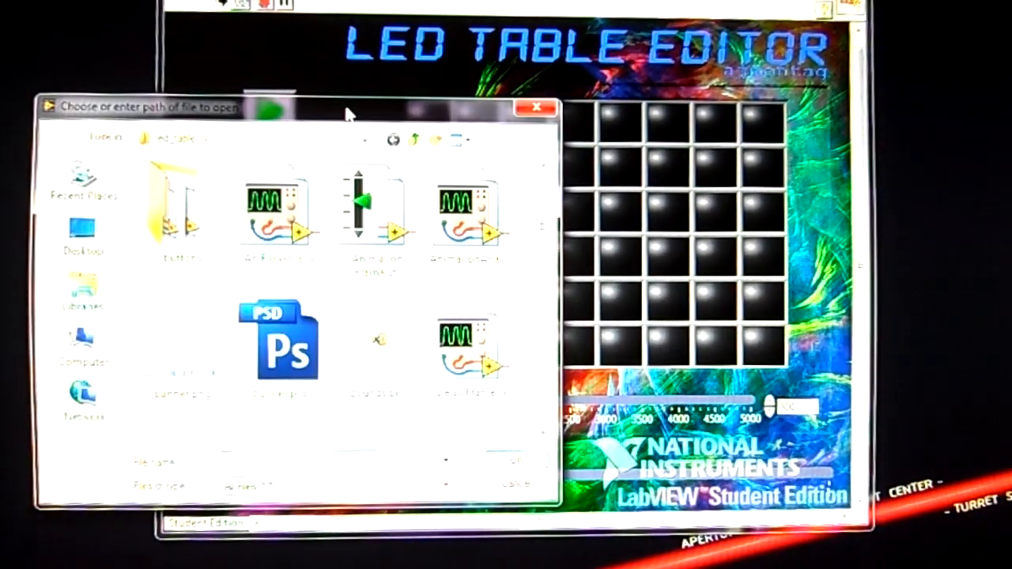
# Step: Browse the computer's drives and open the BLACKBERRY (J:) storage card to pick the file
pyautogui.click(82, 356)
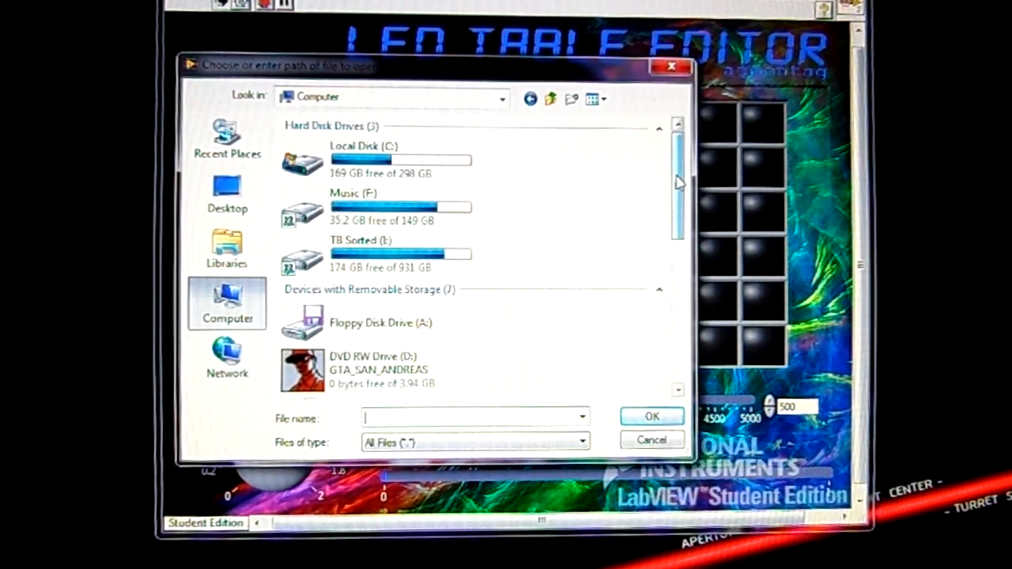
pyautogui.scroll(-3)
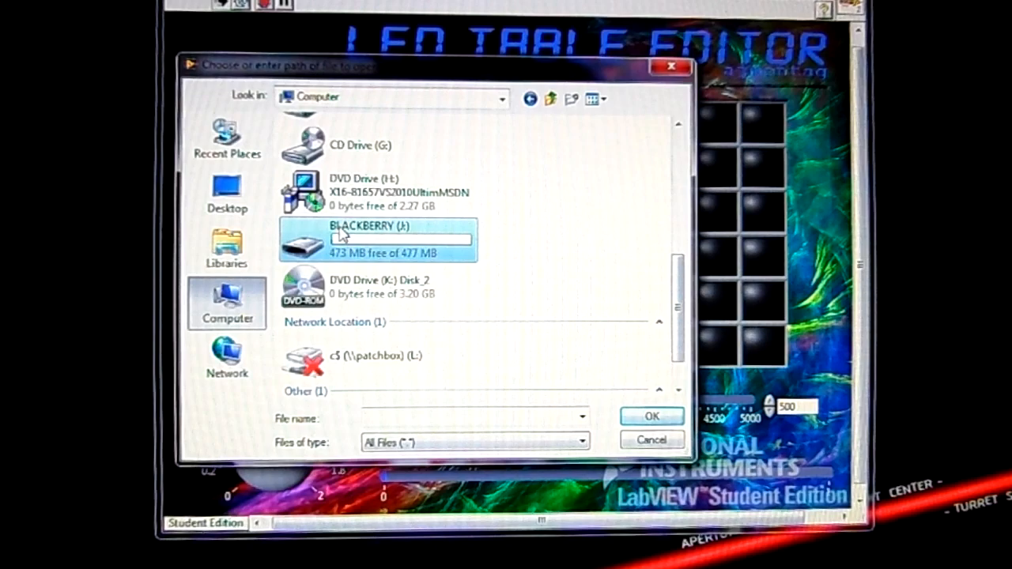
pyautogui.doubleClick(372, 244)
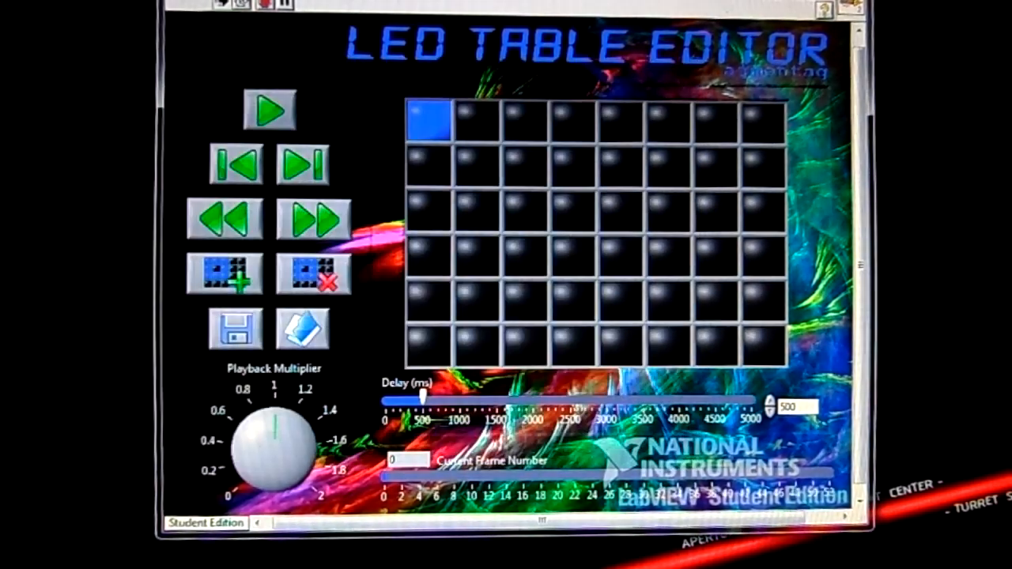
# Step: Play and pause the animation to land on the frame showing the blue rectangular ring pattern
pyautogui.click(272, 110)
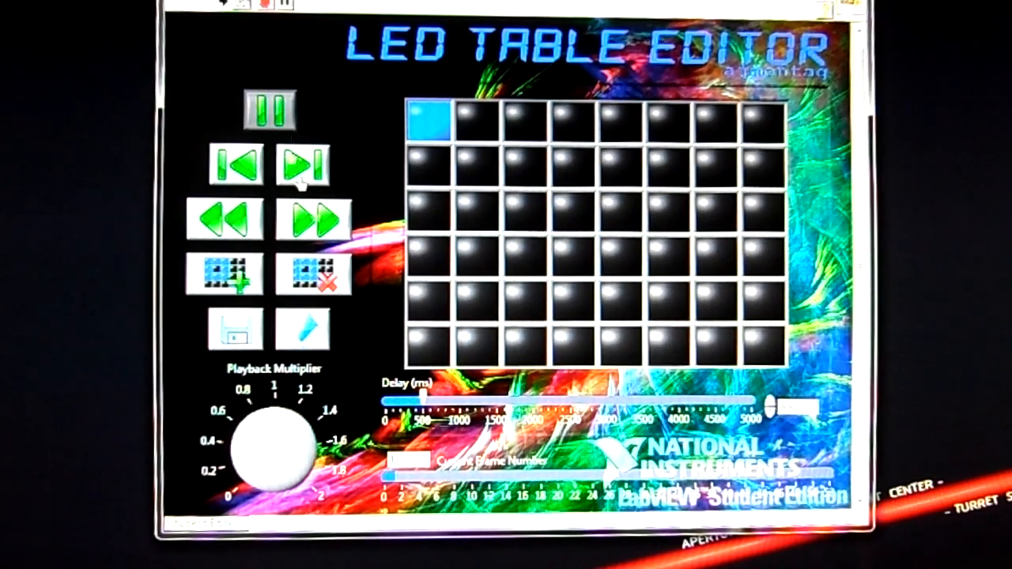
pyautogui.click(304, 165)
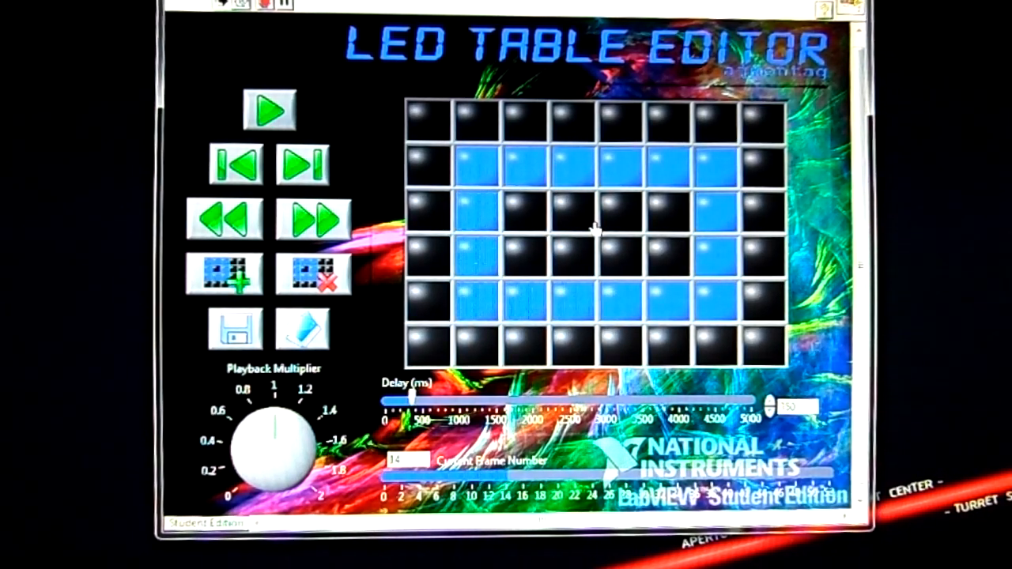
# Step: Save the animation as test.bin on the BLACKBERRY (J:) card
pyautogui.click(300, 163)
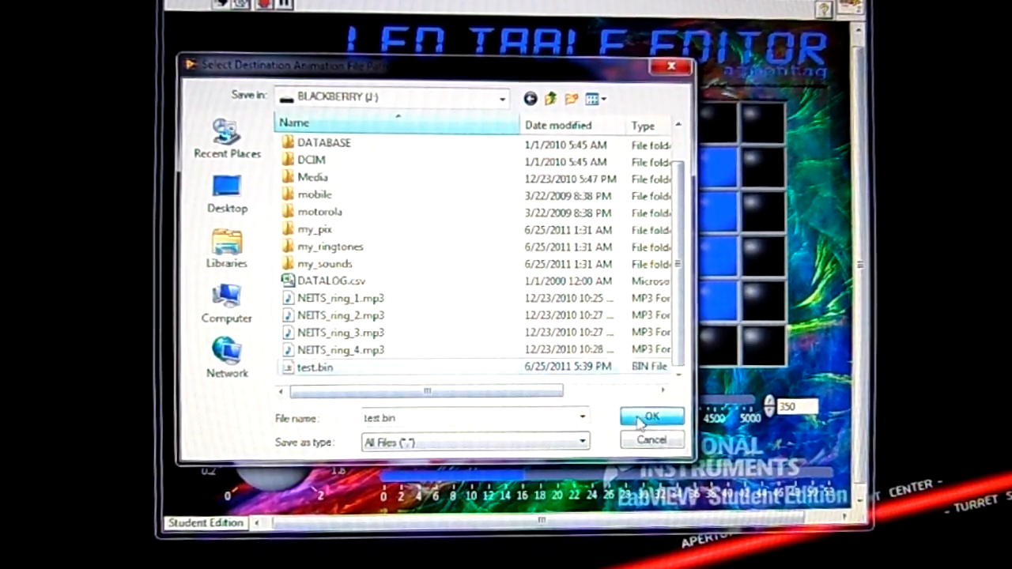
pyautogui.click(651, 417)
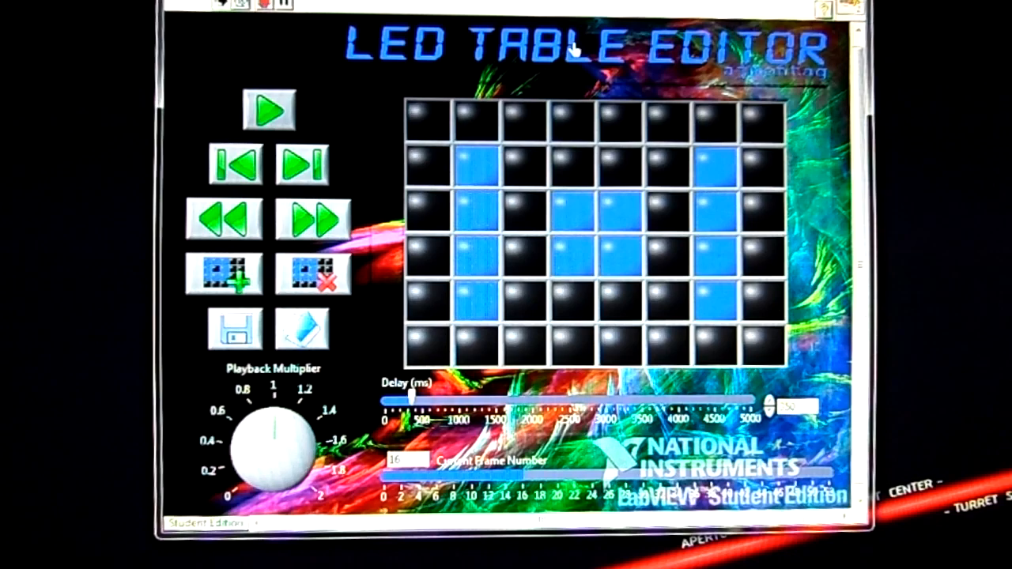